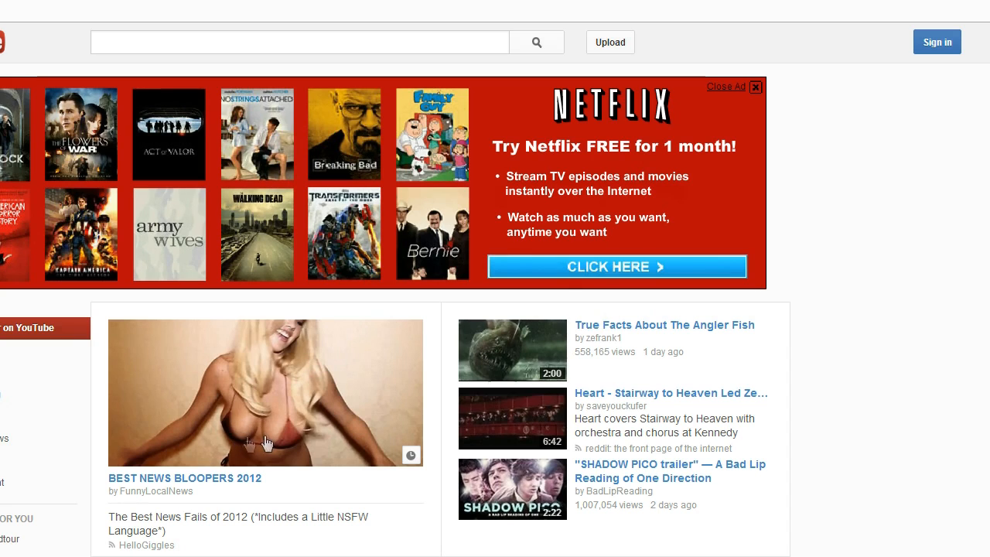
mouse_move(246, 396)
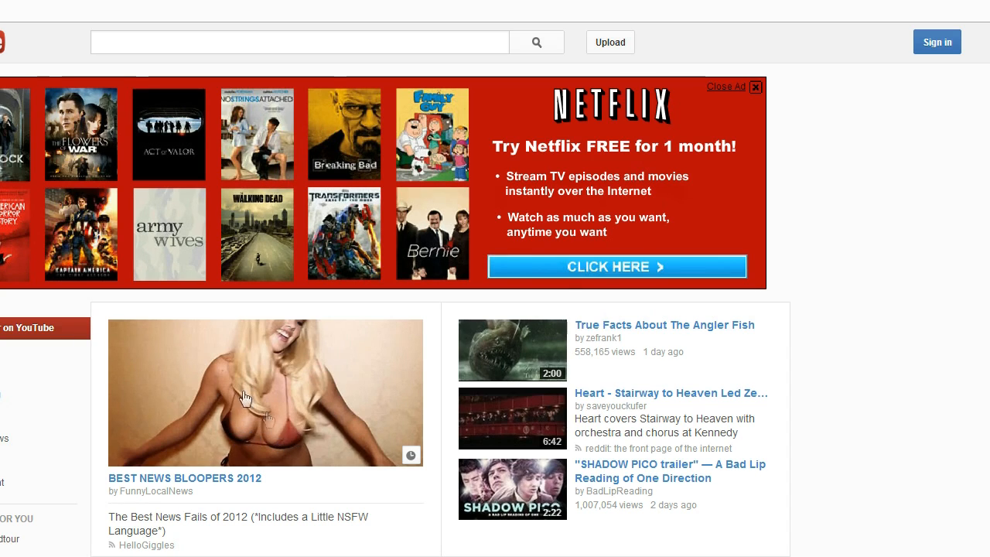
mouse_move(337, 410)
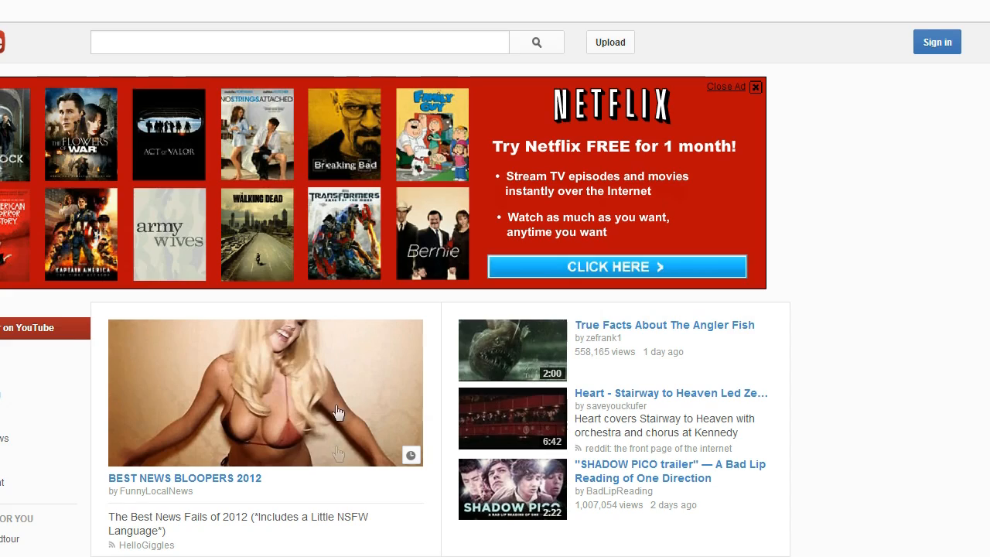
Step: Sign in to the YouTube account and land back on the homepage
click(938, 42)
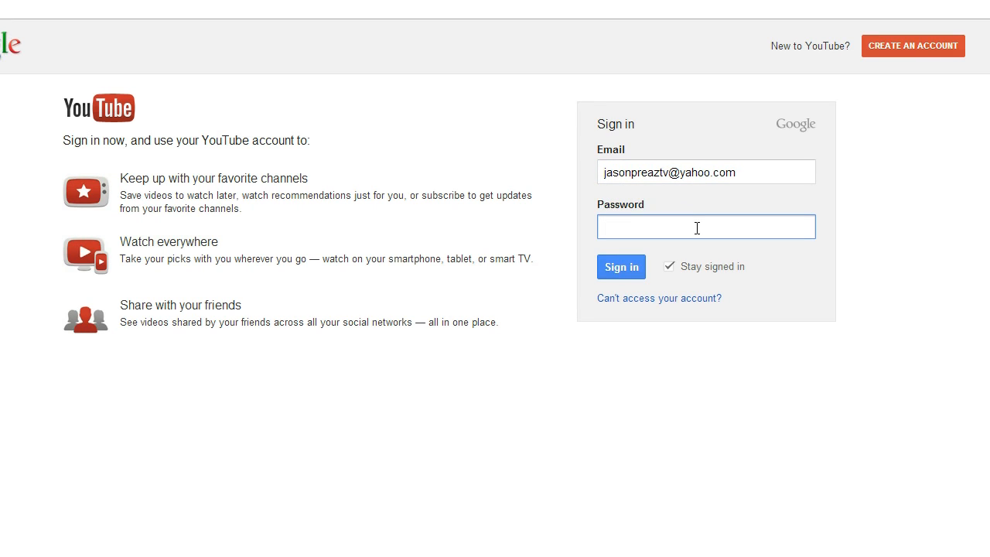
click(621, 266)
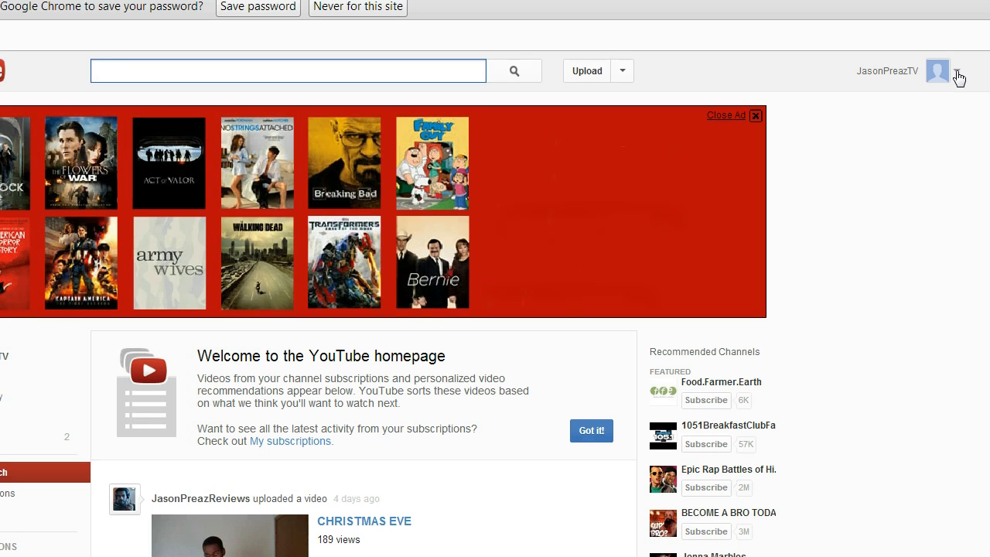
Step: Reach the account settings Overview page from the account name menu
click(937, 72)
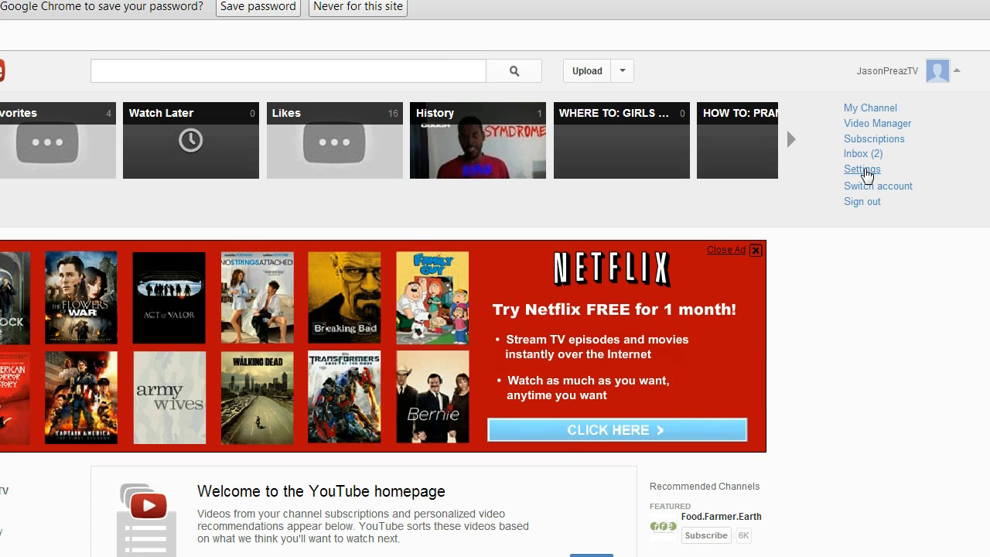
click(862, 168)
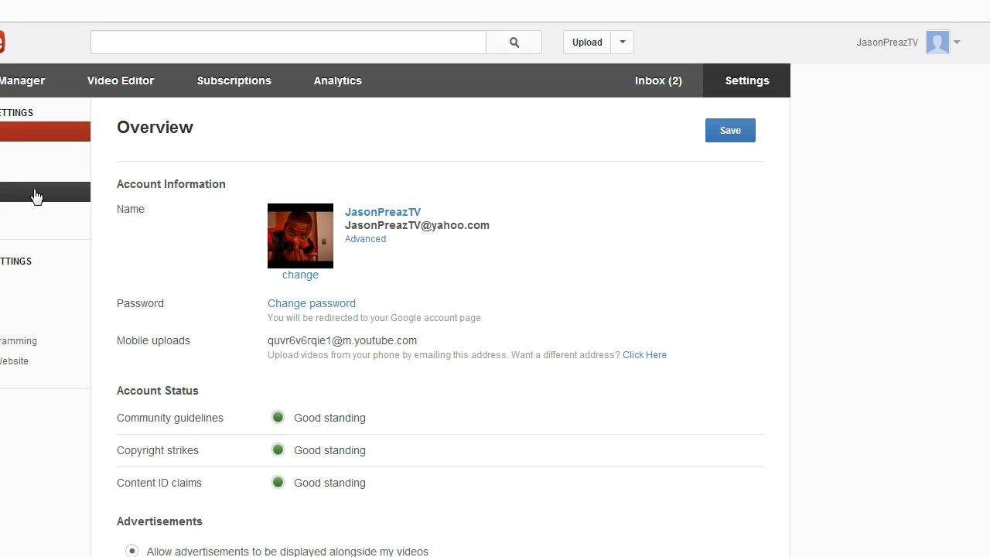
Step: Go to the Email settings and follow the Subscription Manager link listing 58 channels
click(34, 193)
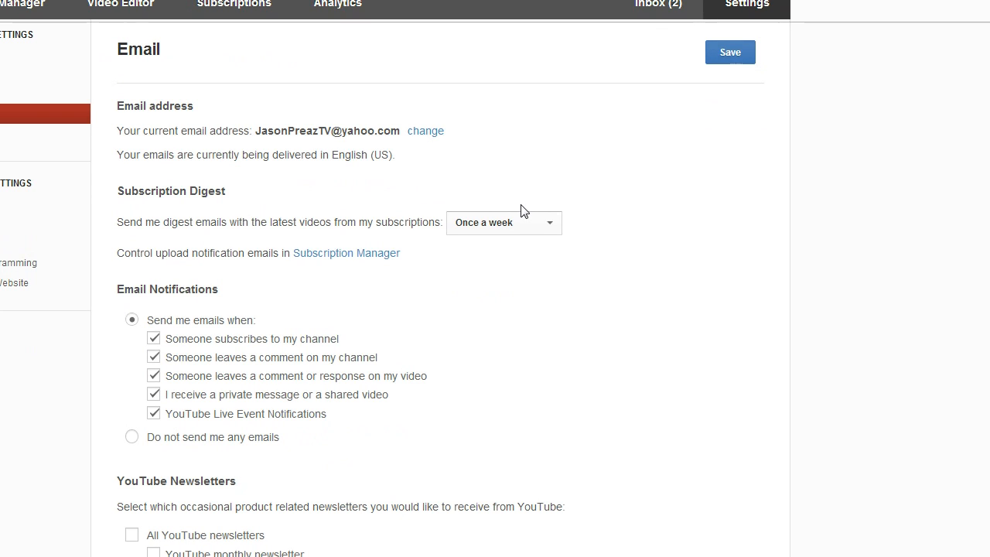
mouse_move(207, 214)
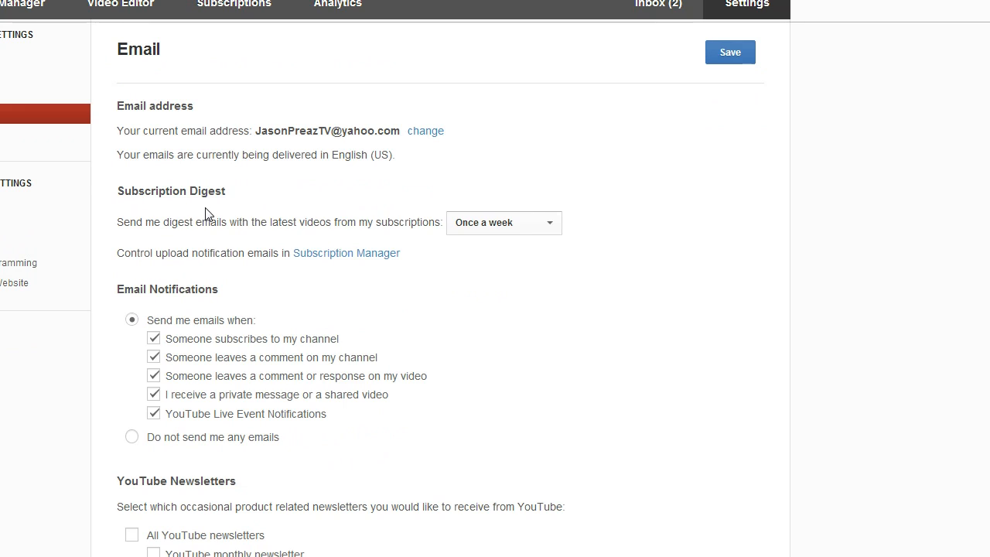
mouse_move(346, 254)
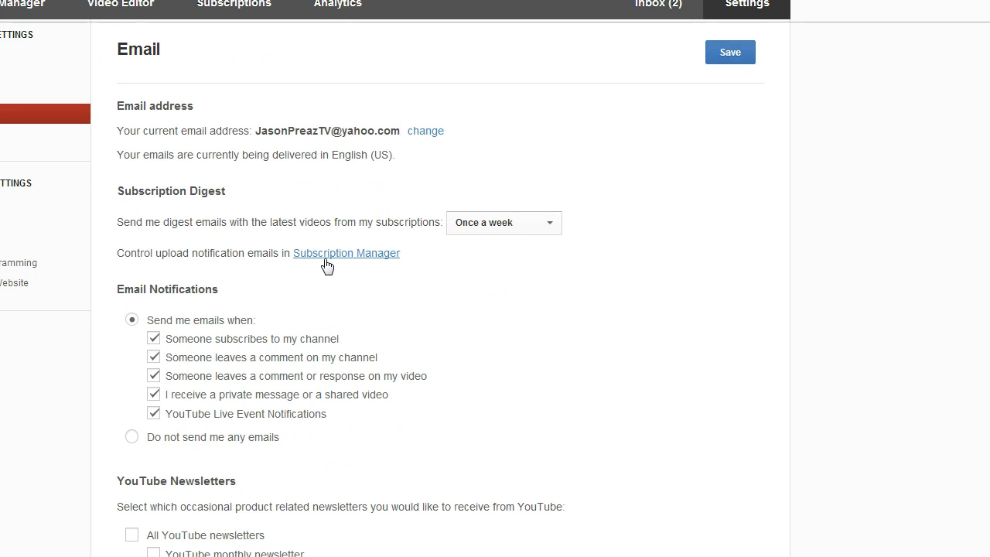
click(346, 253)
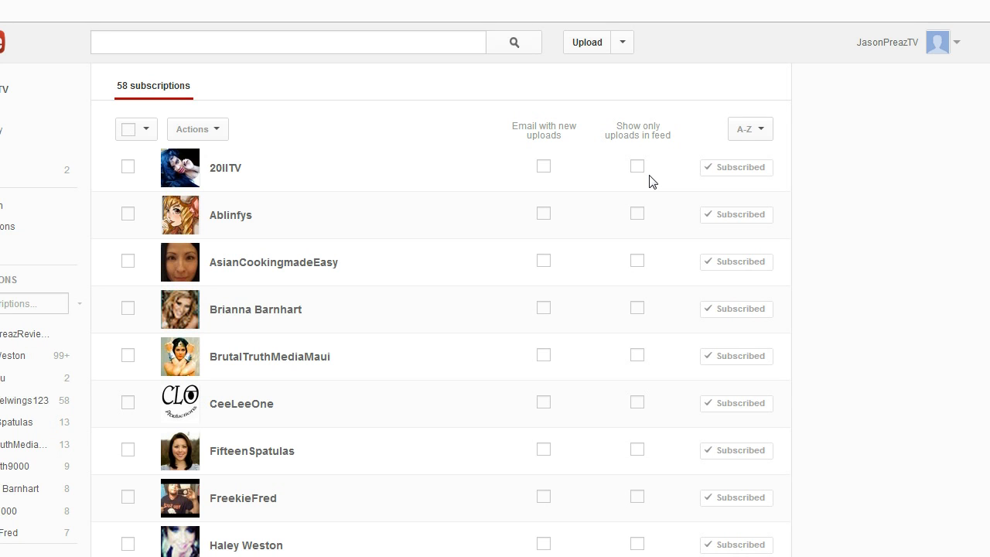
mouse_move(951, 133)
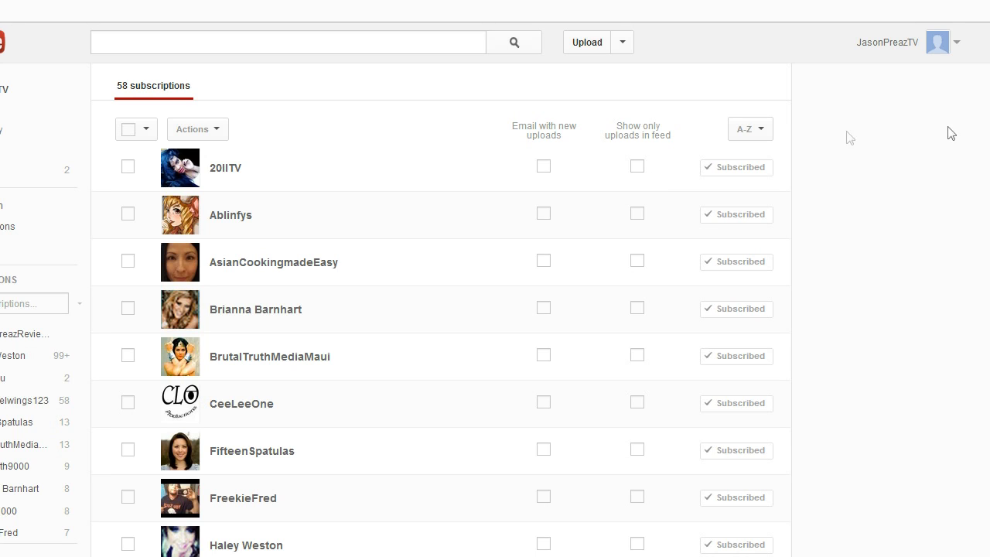
Step: Scroll down through the list of 58 subscribed channels
scroll(down, 3)
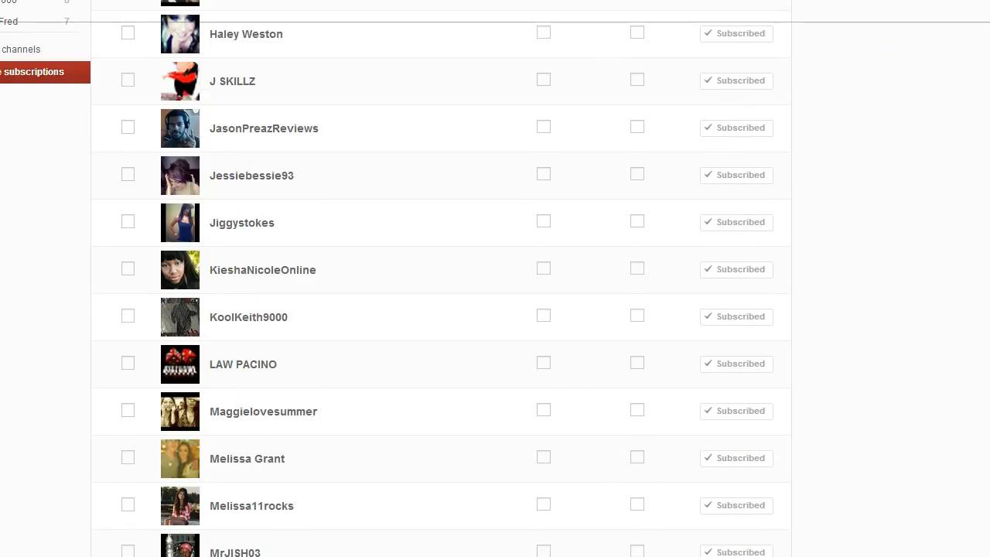
scroll(down, 3)
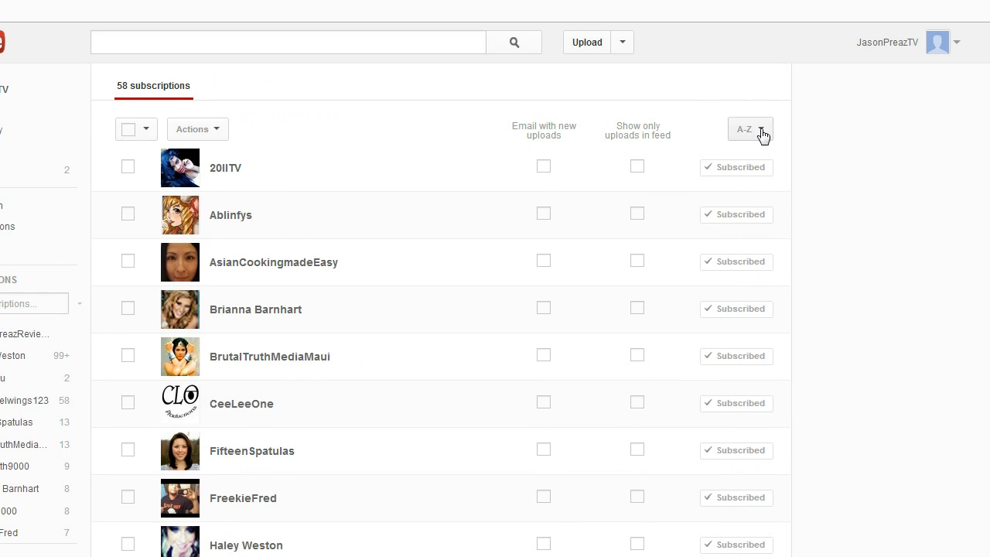
Step: Sort subscriptions by Relevancy and enable 'Email with new uploads' for JasonPreazReviews
click(749, 130)
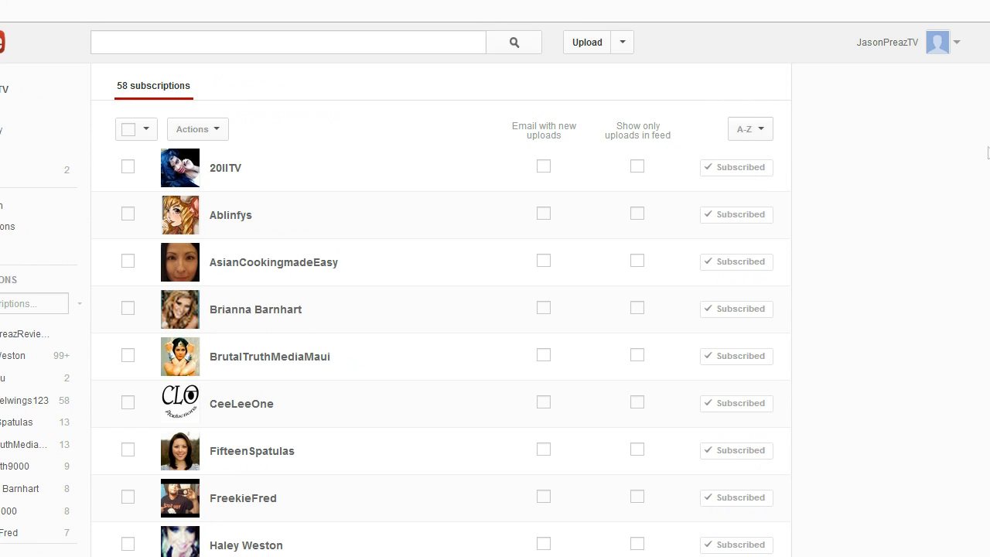
click(749, 128)
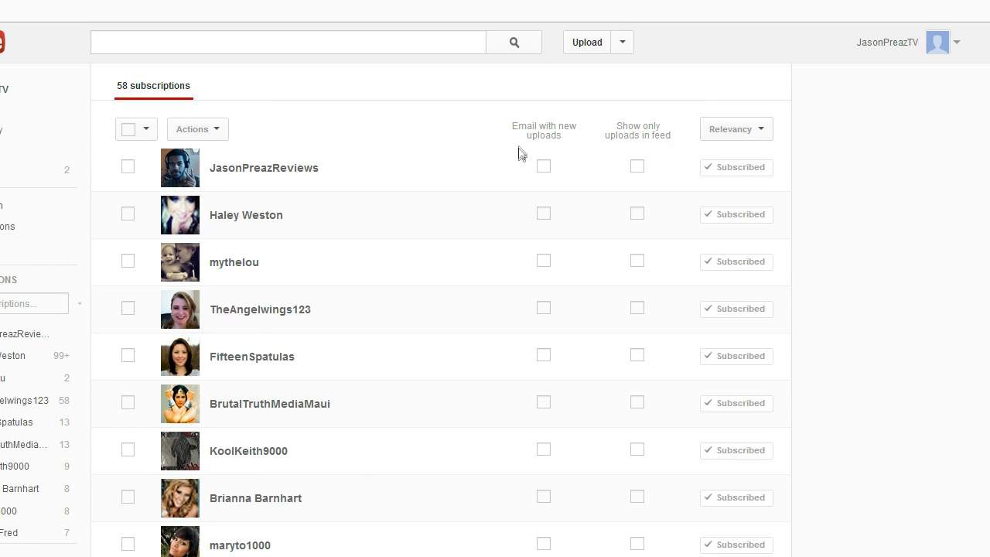
click(543, 167)
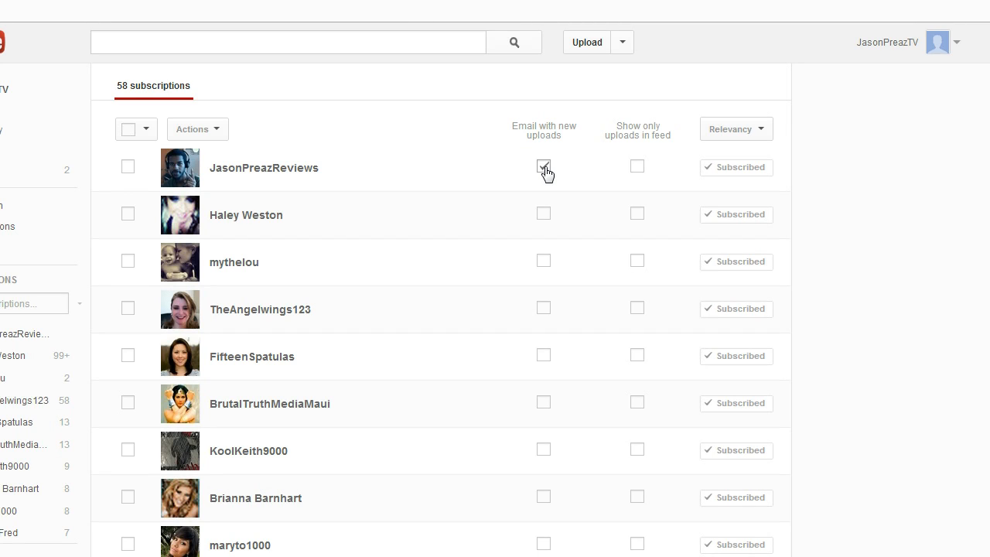
click(545, 167)
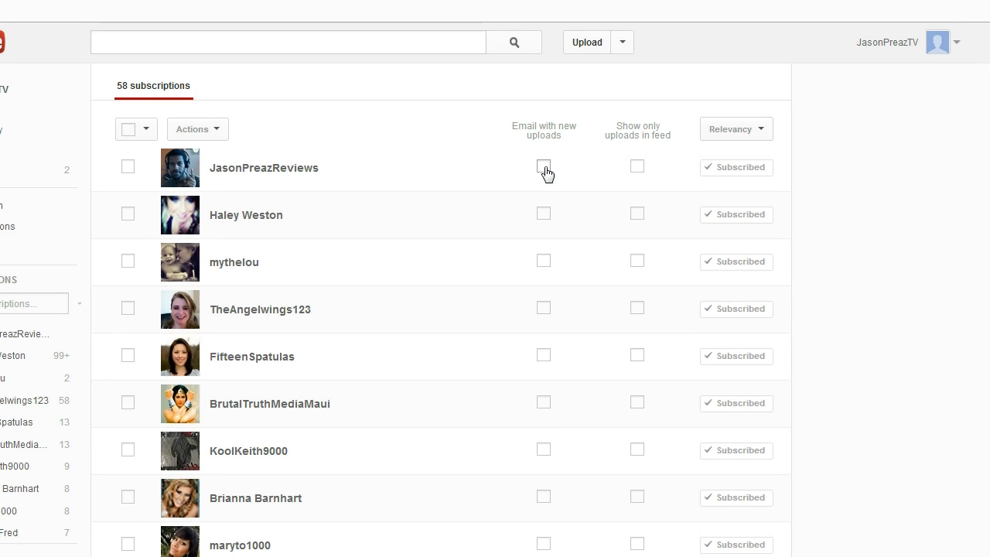
click(544, 167)
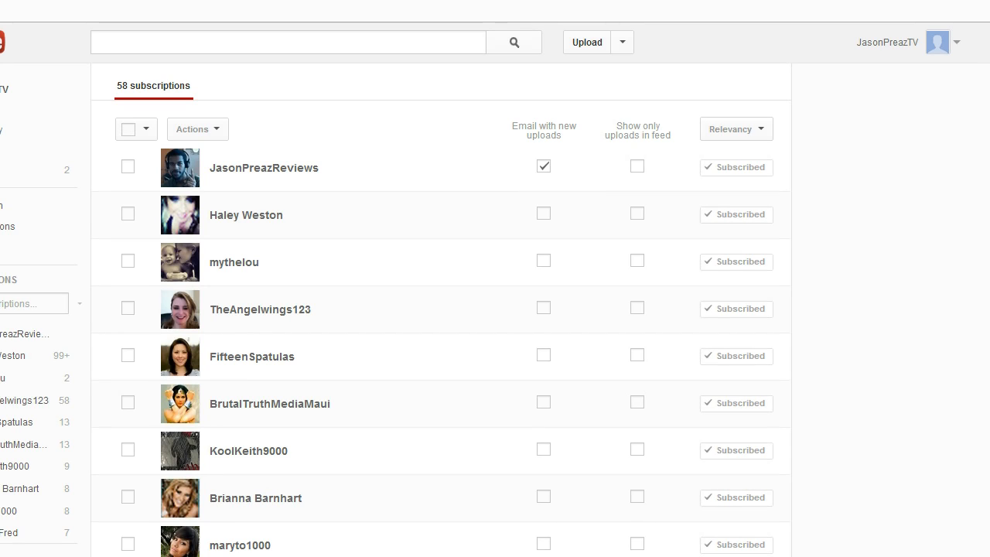
mouse_move(551, 192)
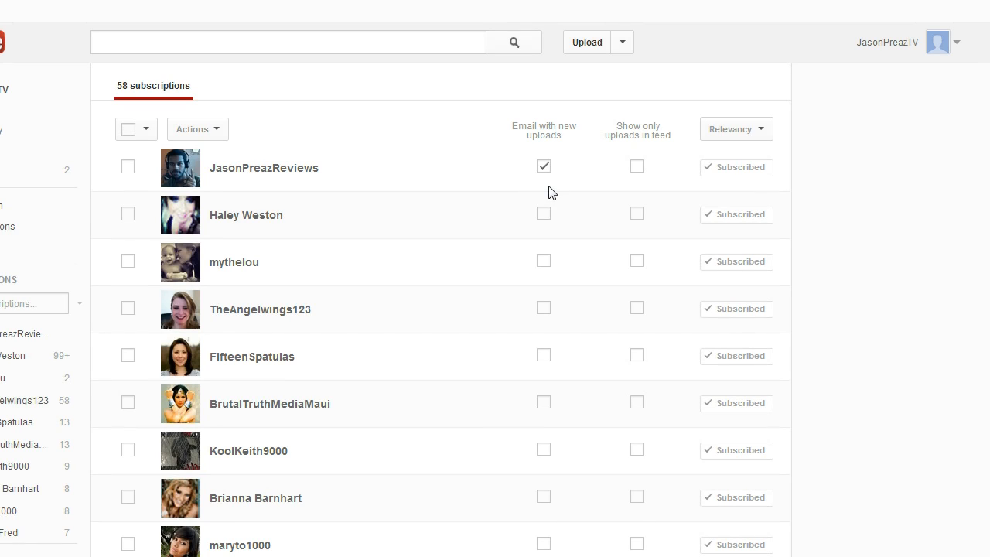
mouse_move(923, 162)
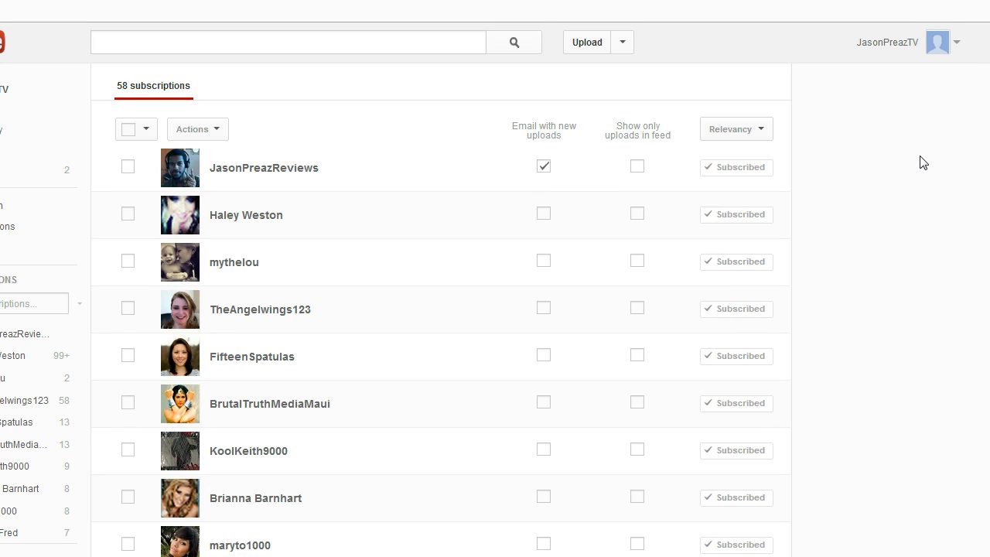